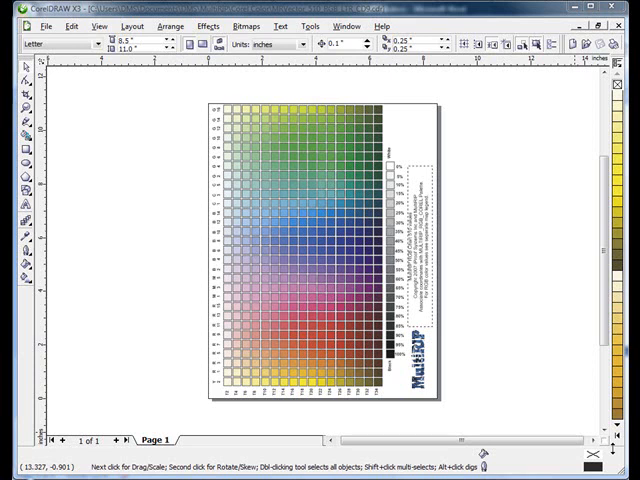
# Open the Tools menu to reach Color Management.
pyautogui.click(315, 25)
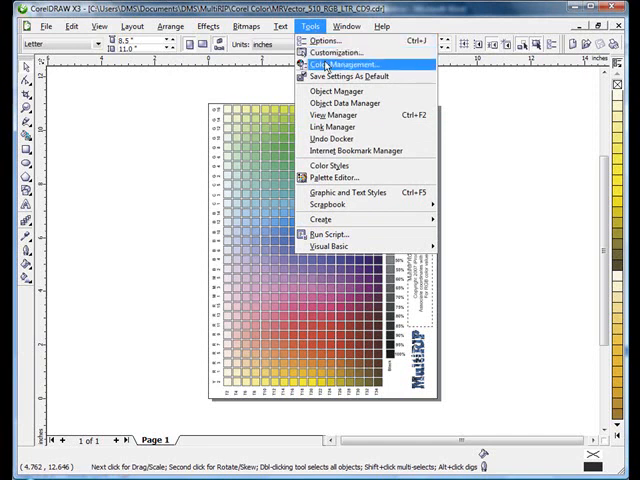
# Switch the color management preset to Color Management Off.
pyautogui.click(341, 64)
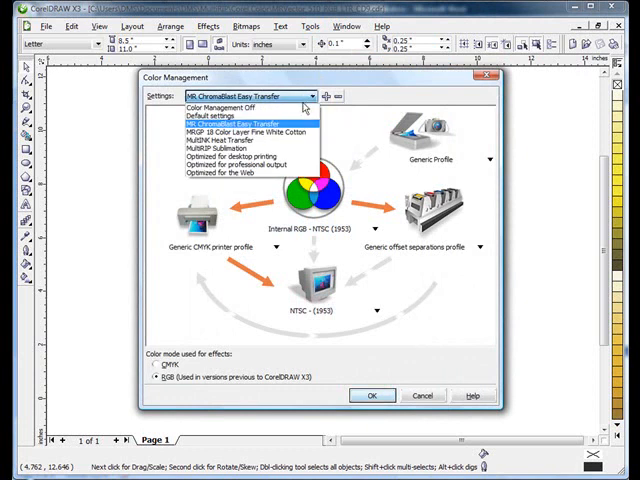
pyautogui.click(200, 107)
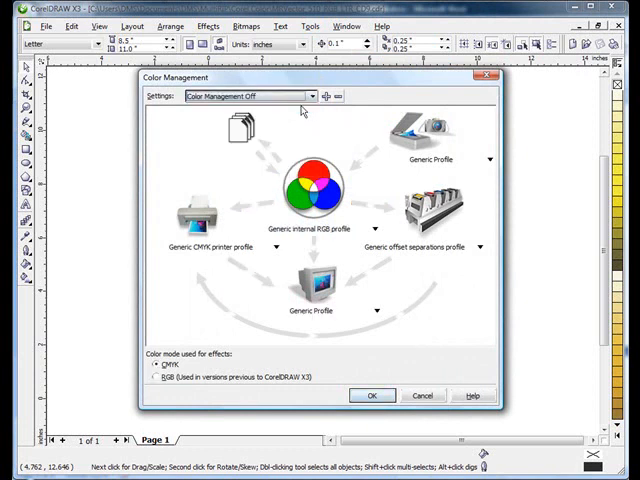
pyautogui.moveTo(247, 217)
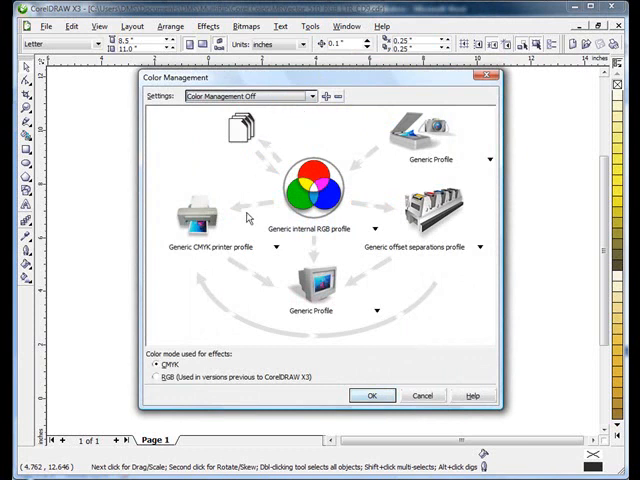
pyautogui.moveTo(393, 360)
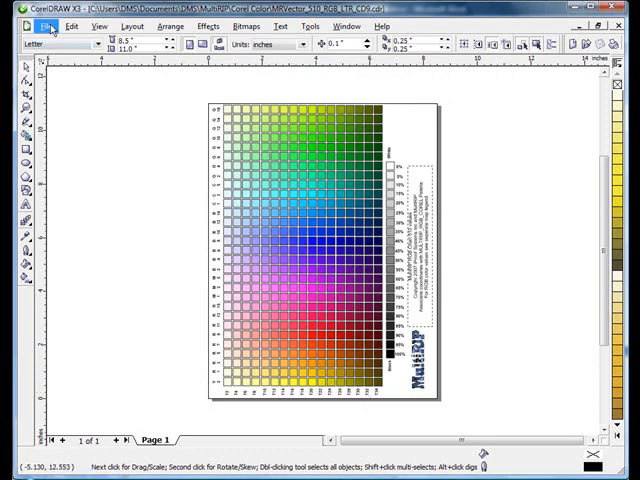
# Open the Print dialog from the File menu.
pyautogui.click(42, 30)
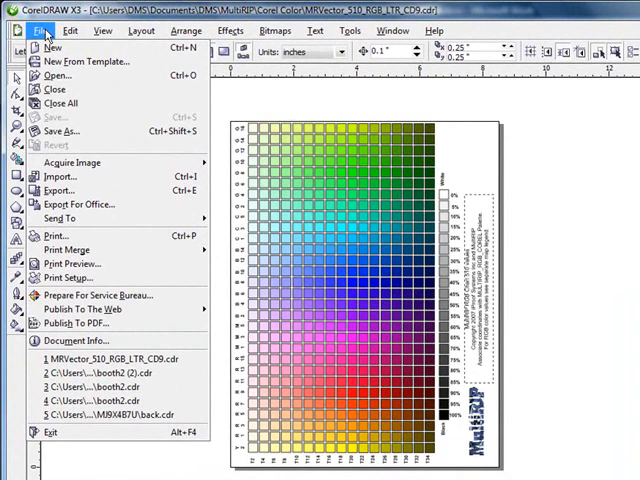
pyautogui.moveTo(60, 218)
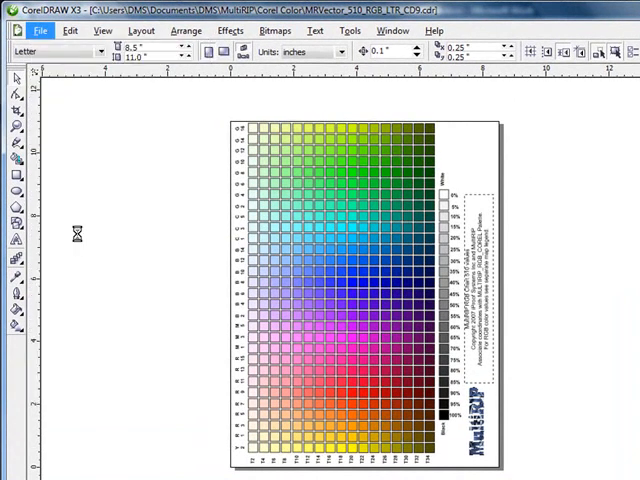
pyautogui.click(40, 30)
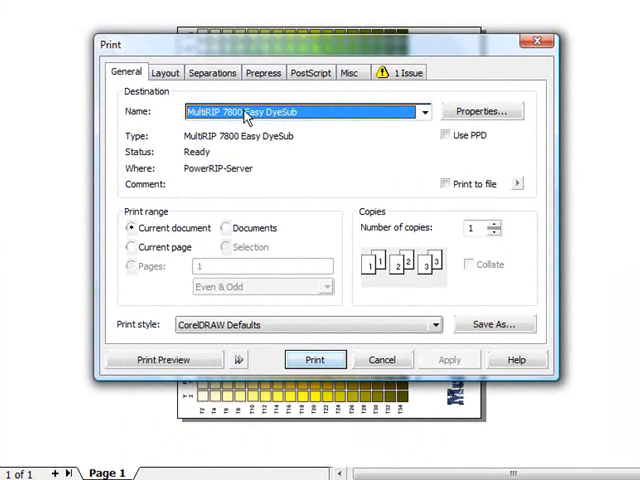
# Select MultiRIP 7800 Easy DyeSub as the printer and view the Misc print options.
pyautogui.click(424, 111)
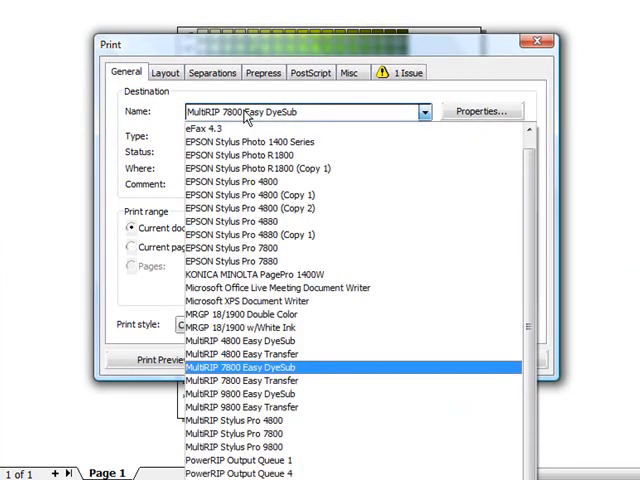
pyautogui.click(243, 367)
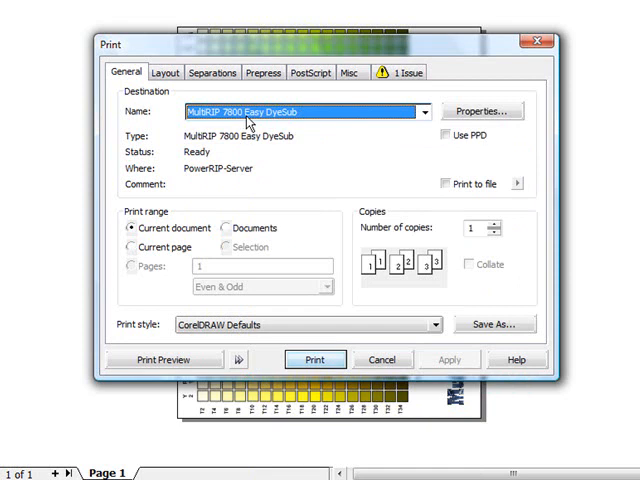
pyautogui.moveTo(272, 118)
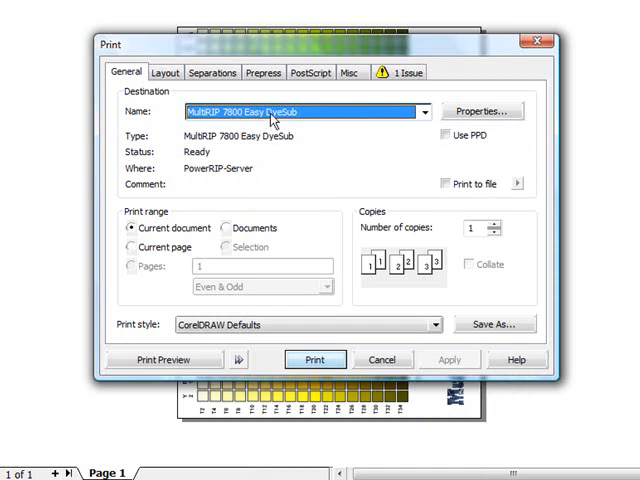
pyautogui.click(351, 72)
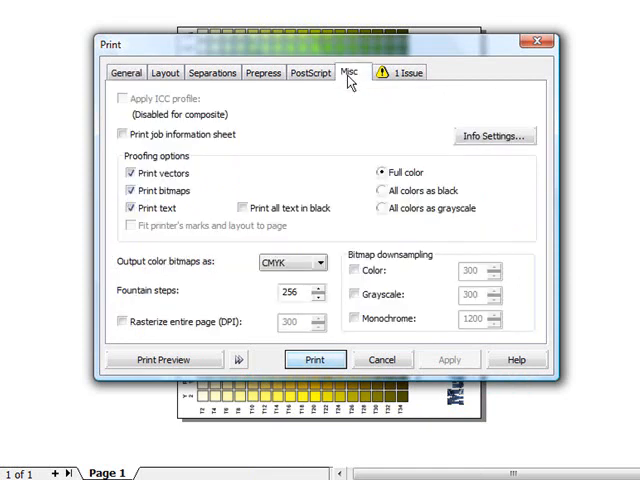
pyautogui.moveTo(160, 120)
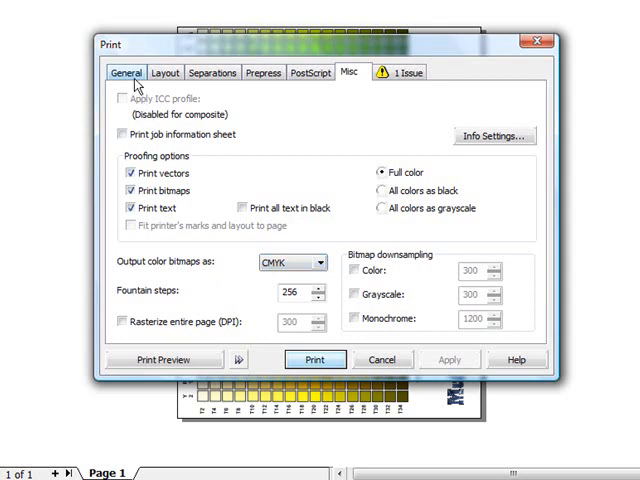
# Return to General settings and open the MultiRIP 7800 Easy DyeSub printer properties.
pyautogui.click(125, 71)
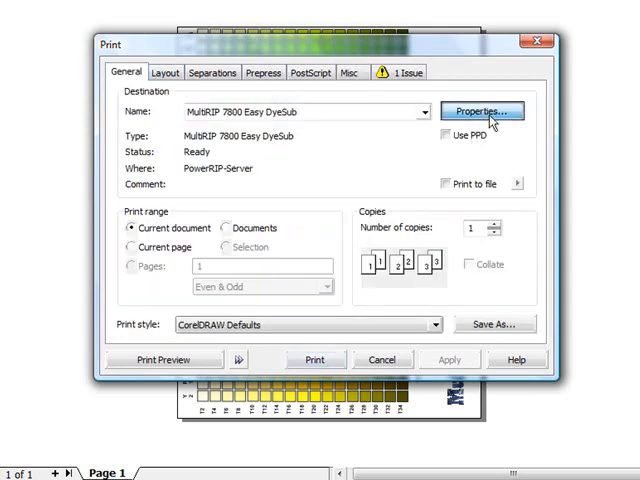
pyautogui.click(481, 110)
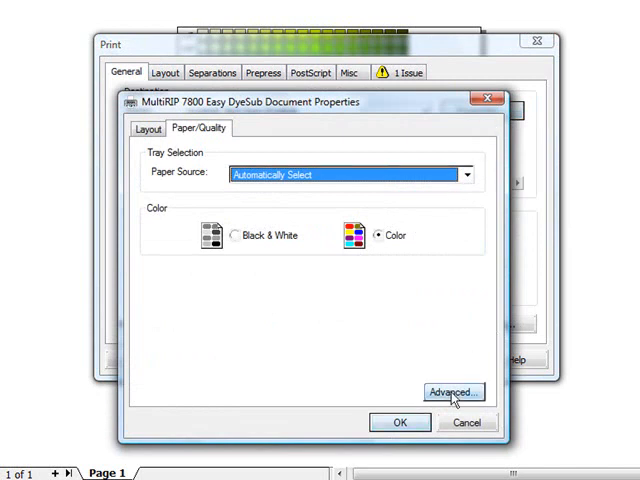
# Open the printer's advanced options showing CMYK Source Profile at RIP Default.
pyautogui.click(452, 391)
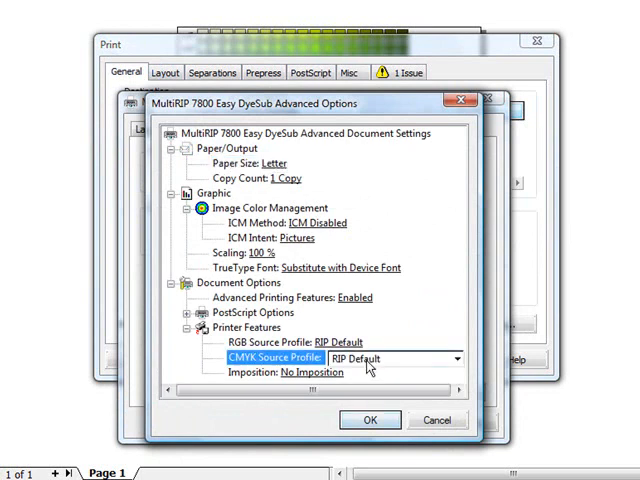
# Set the CMYK source profile to SWOP Simulated and confirm.
pyautogui.click(456, 358)
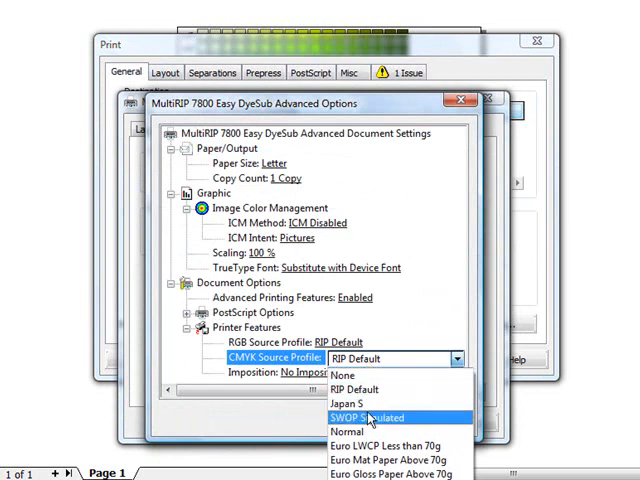
pyautogui.click(369, 417)
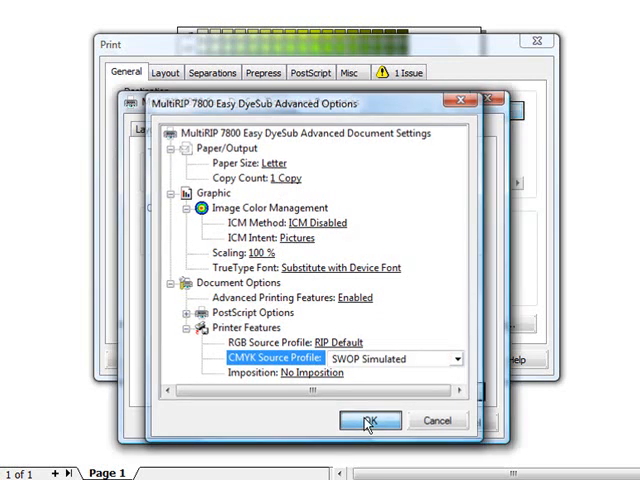
pyautogui.click(369, 419)
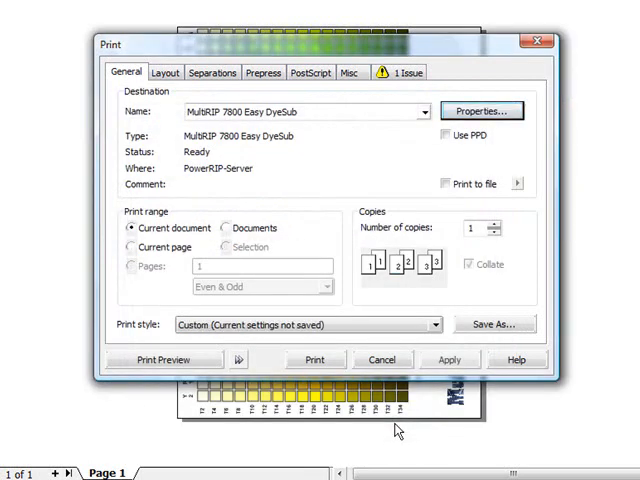